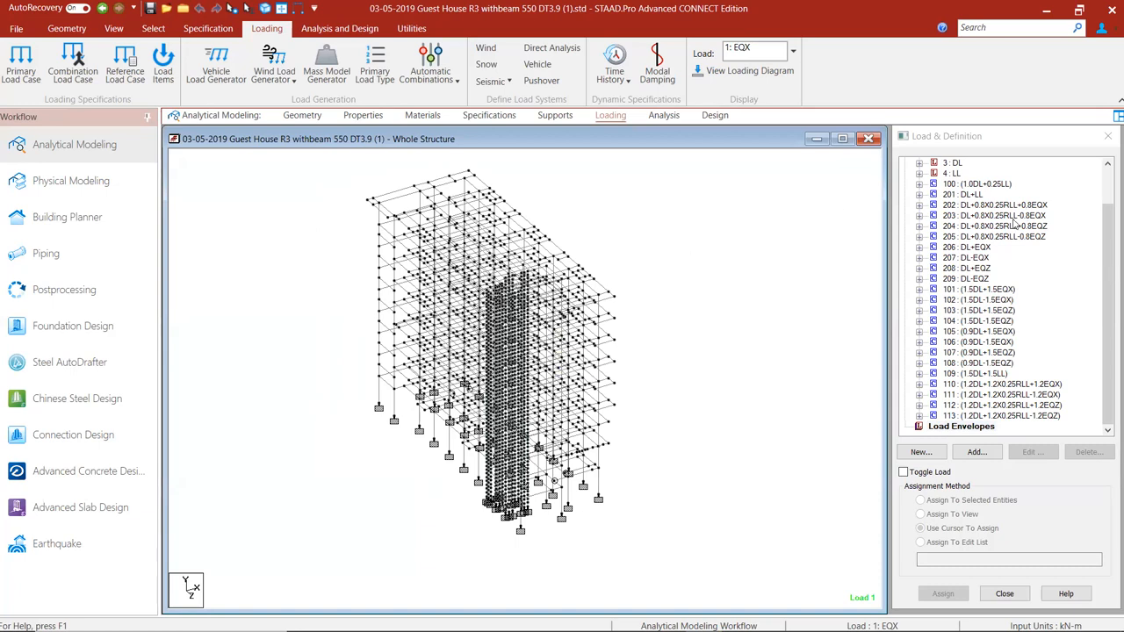
{"action": "mouse_move", "coordinate": [975, 445]}
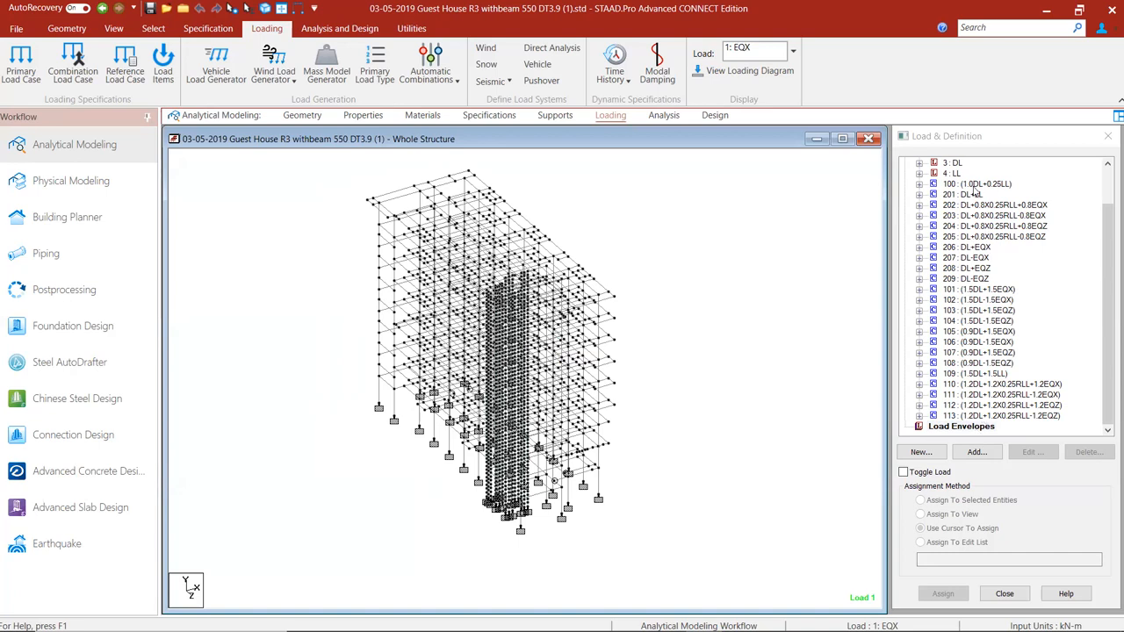
{"action": "mouse_move", "coordinate": [973, 388]}
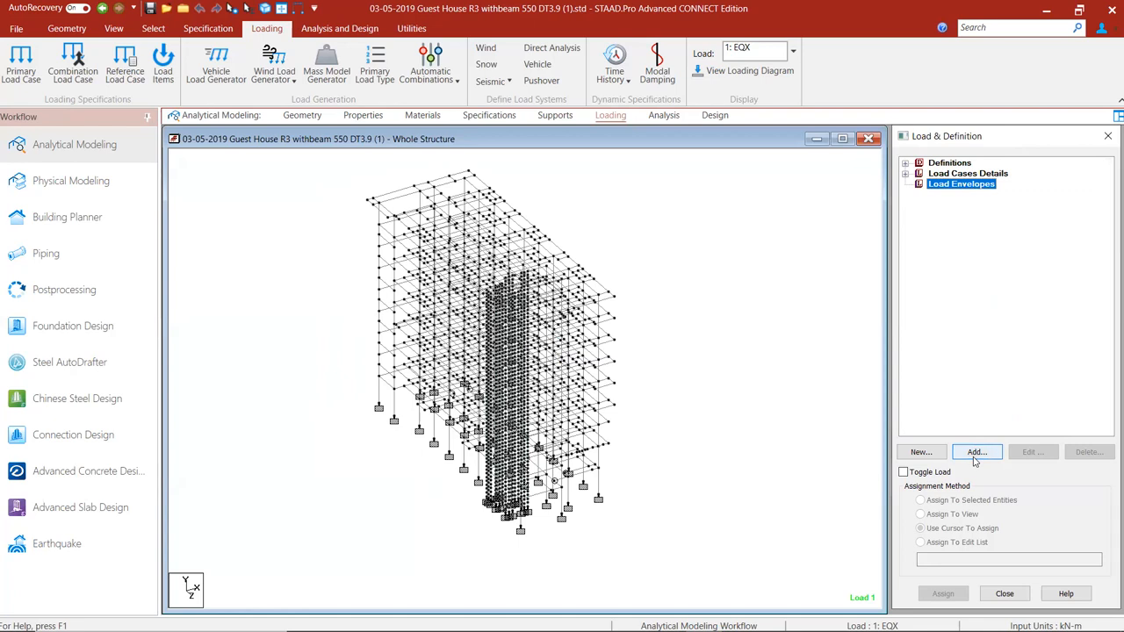
Add envelope 1 as a SERVICEABILITY envelope with load cases 101–106
{"action": "left_click", "coordinate": [976, 451]}
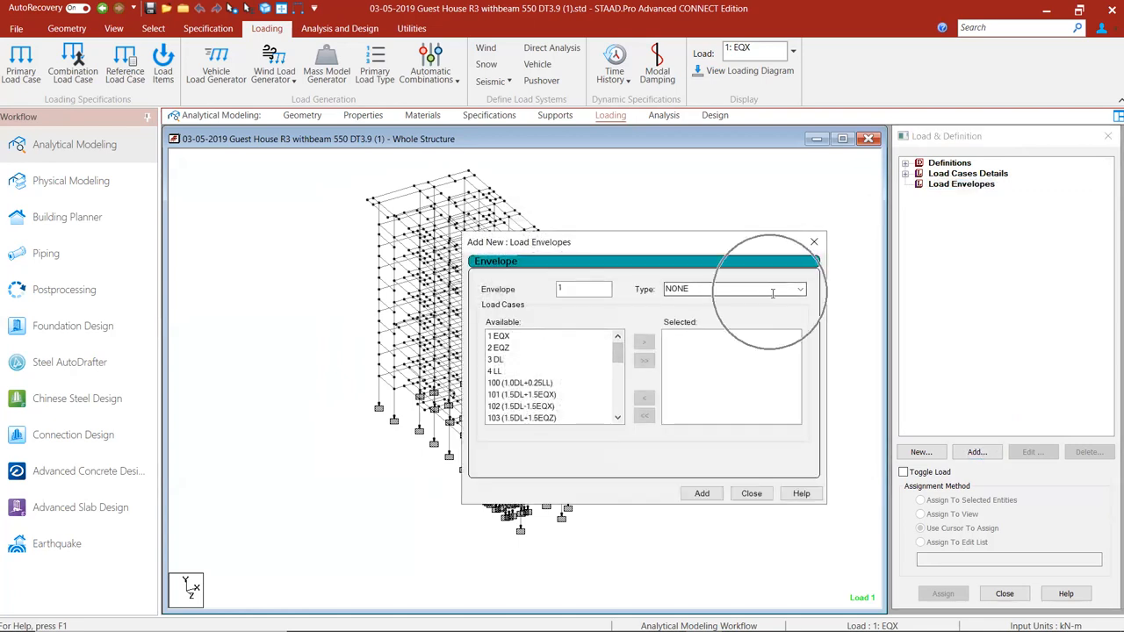
{"action": "left_click", "coordinate": [798, 289]}
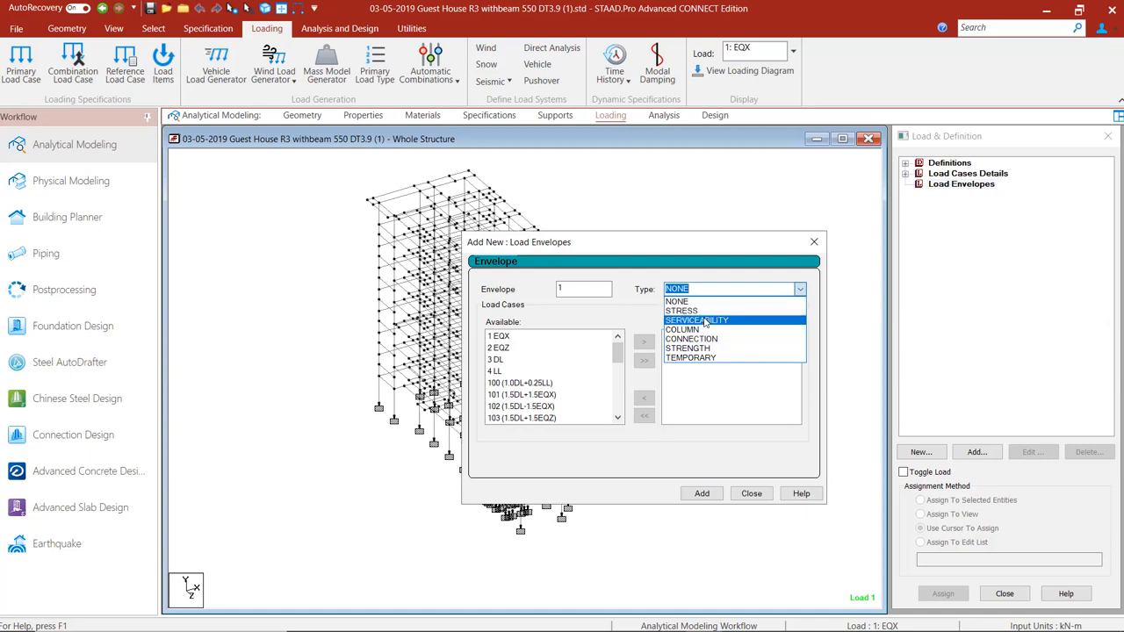
{"action": "left_click", "coordinate": [696, 320]}
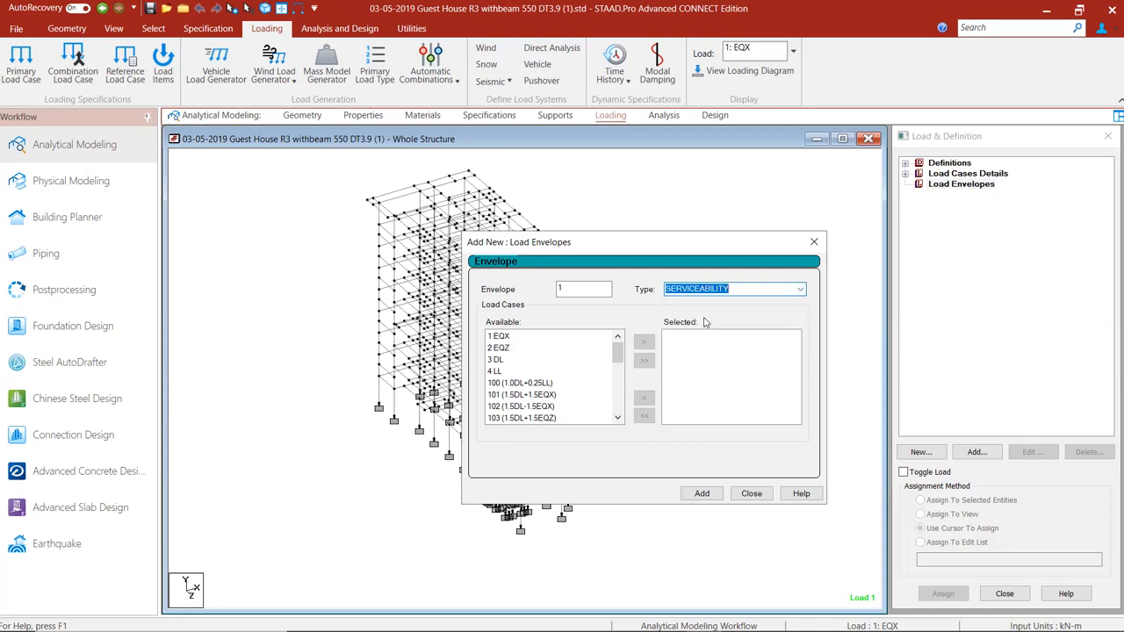
{"action": "left_click", "coordinate": [496, 360]}
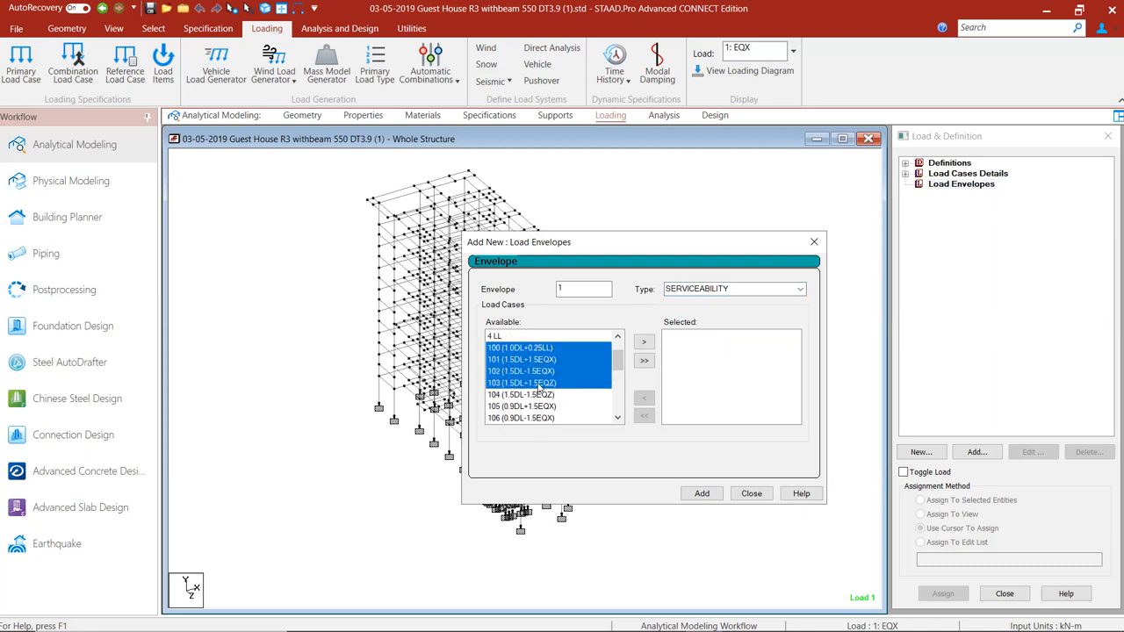
{"action": "left_click", "coordinate": [521, 393]}
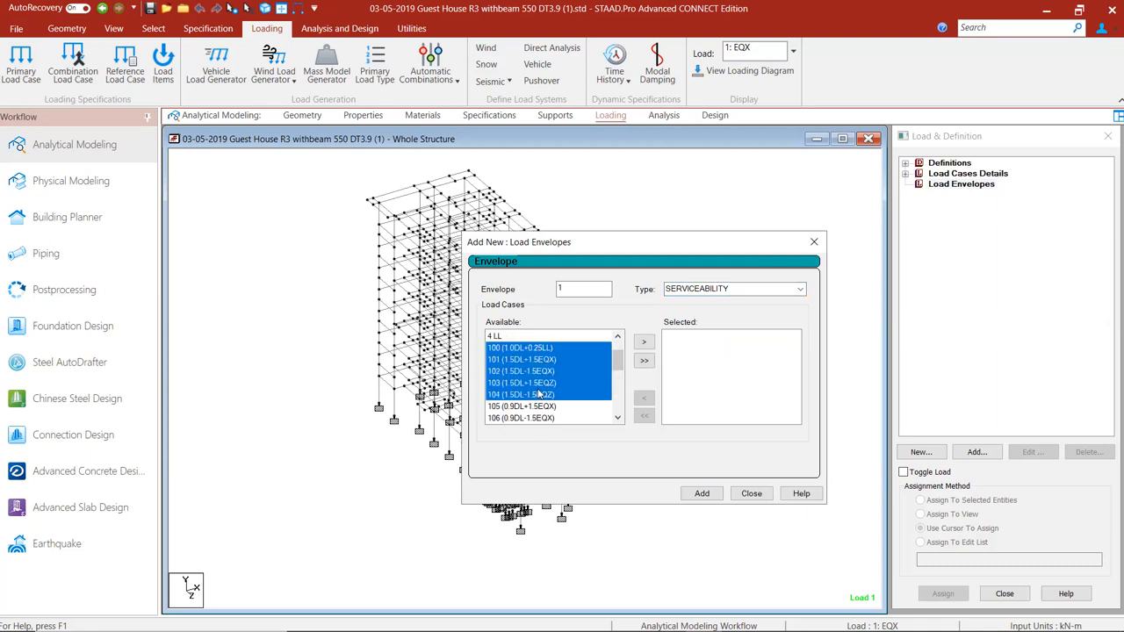
{"action": "scroll", "scroll_direction": "down", "scroll_amount": 3}
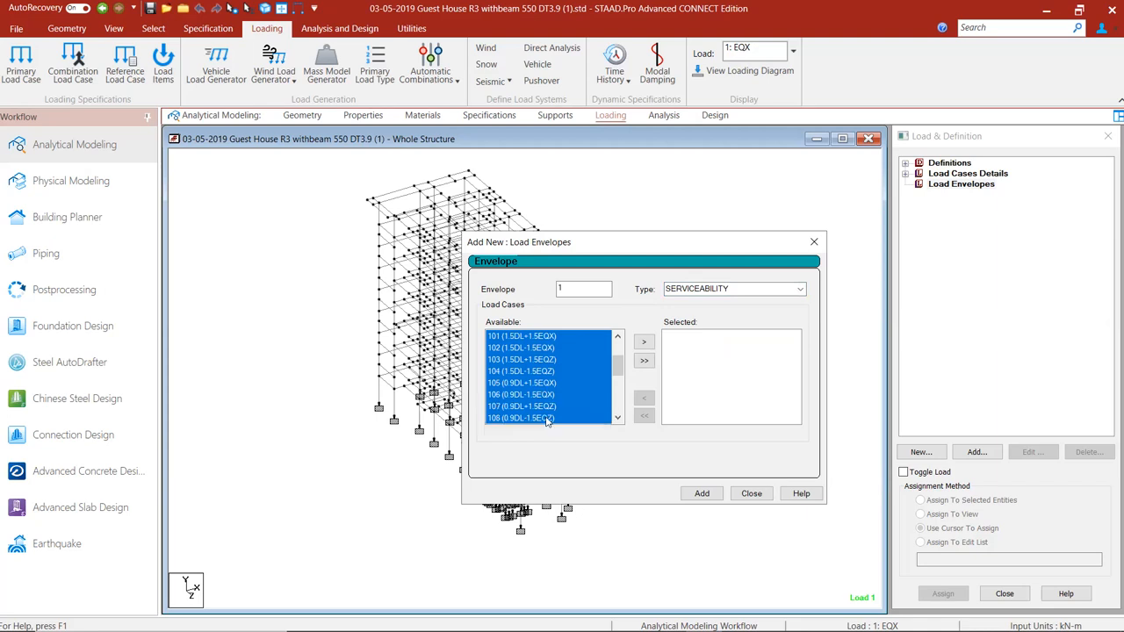
{"action": "scroll", "scroll_direction": "down", "scroll_amount": 3}
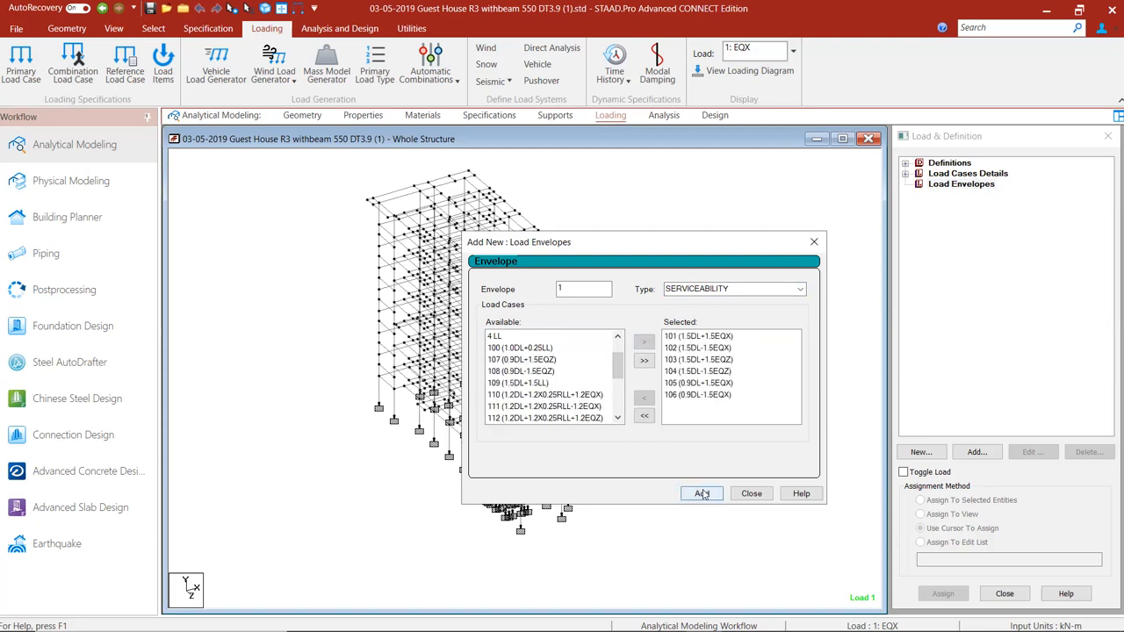
{"action": "left_click", "coordinate": [701, 493]}
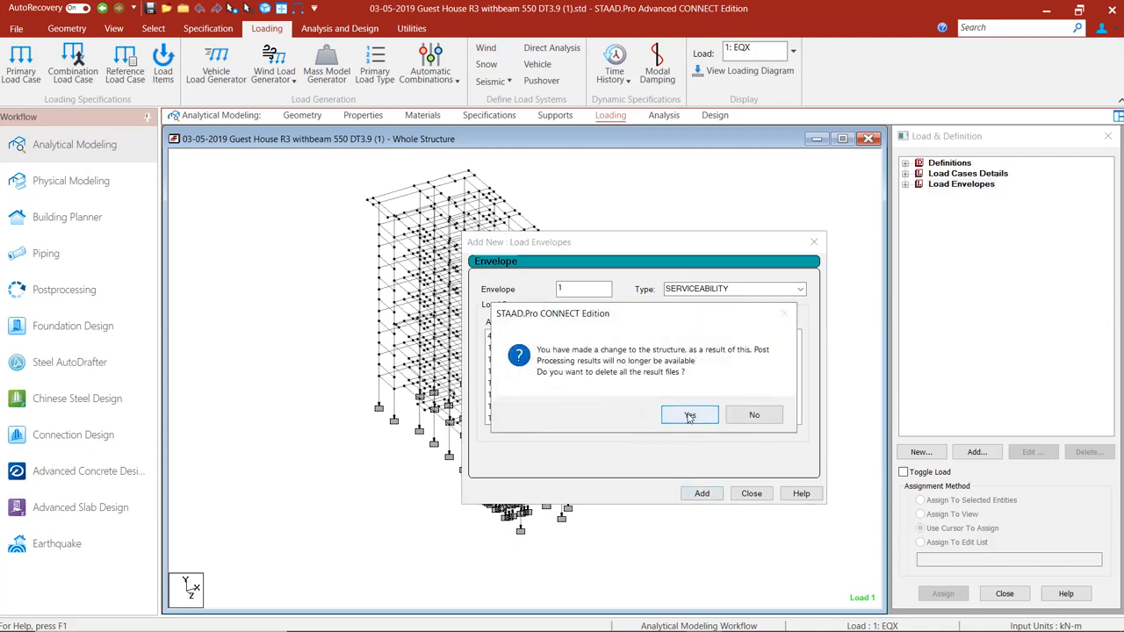
Accept result-file deletion, then add STRENGTH envelope 2 with cases 201–206 and close
{"action": "left_click", "coordinate": [690, 415]}
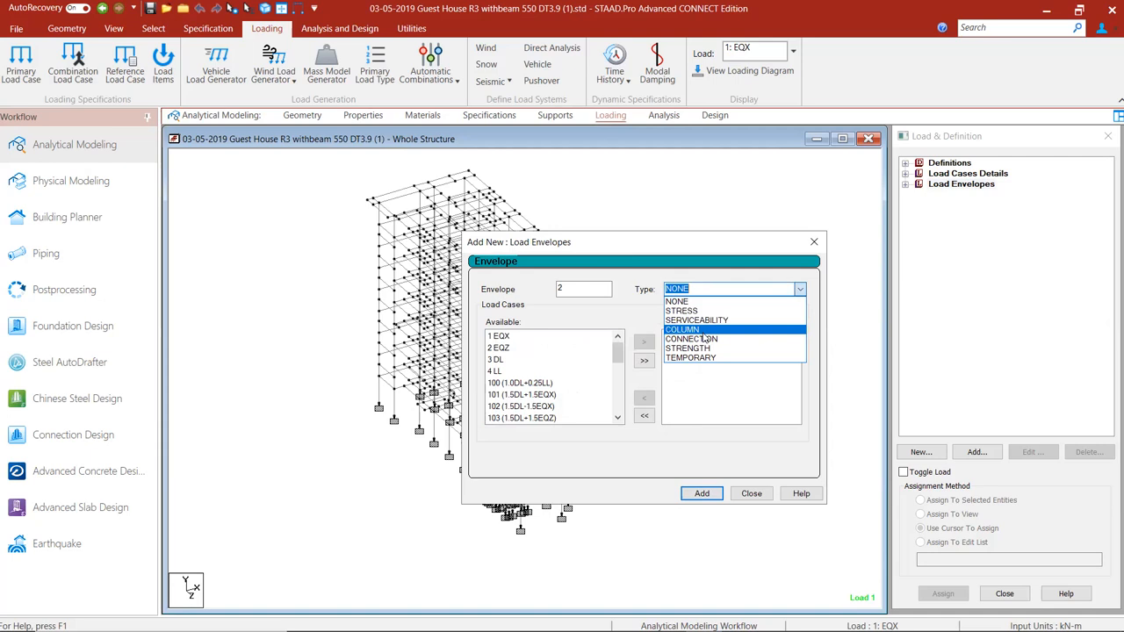
{"action": "left_click", "coordinate": [688, 347]}
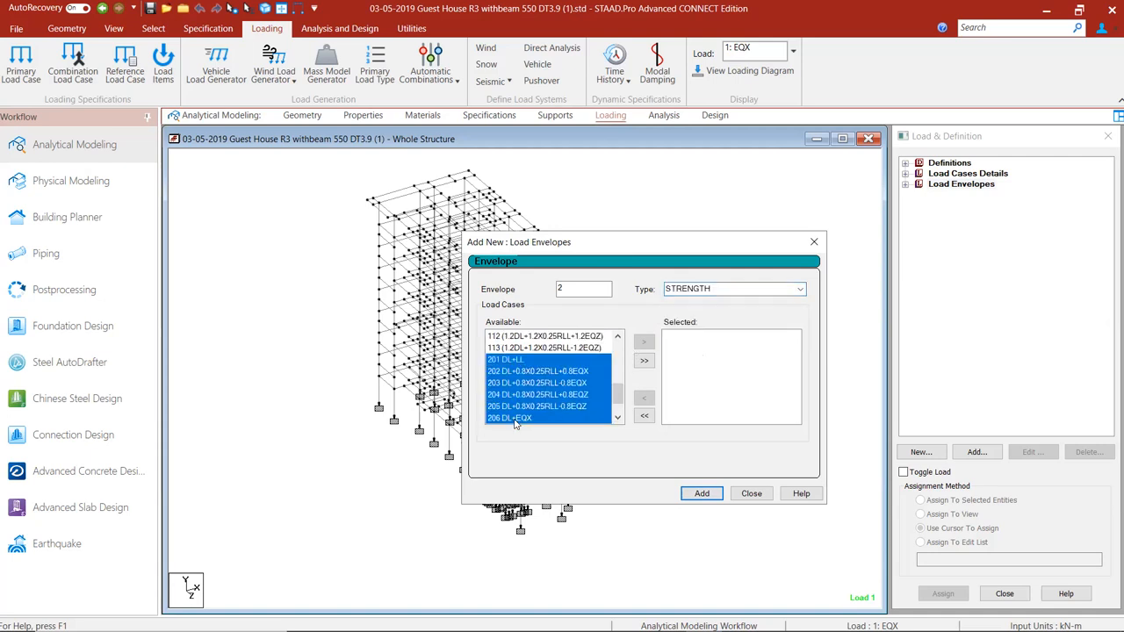
{"action": "left_click", "coordinate": [644, 361]}
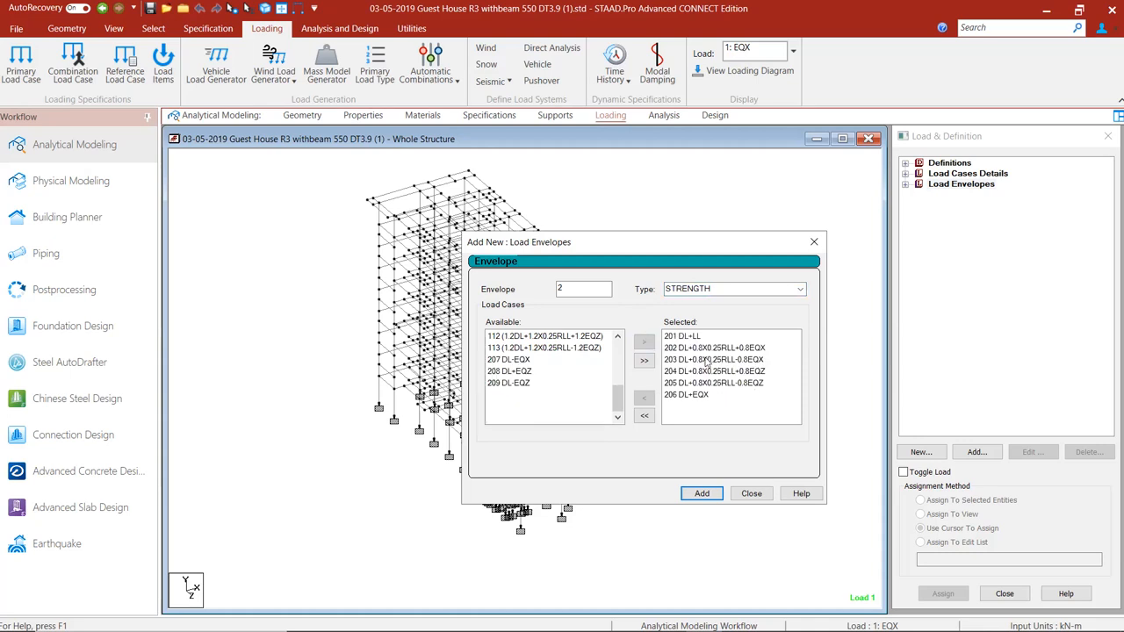
{"action": "mouse_move", "coordinate": [703, 393]}
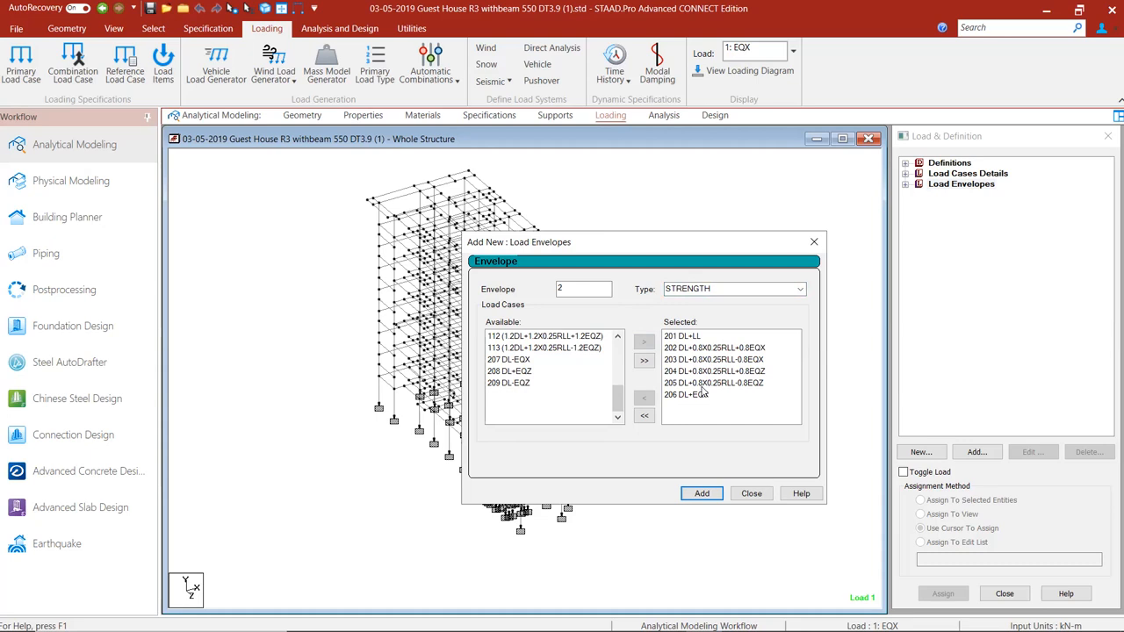
{"action": "left_click", "coordinate": [701, 493]}
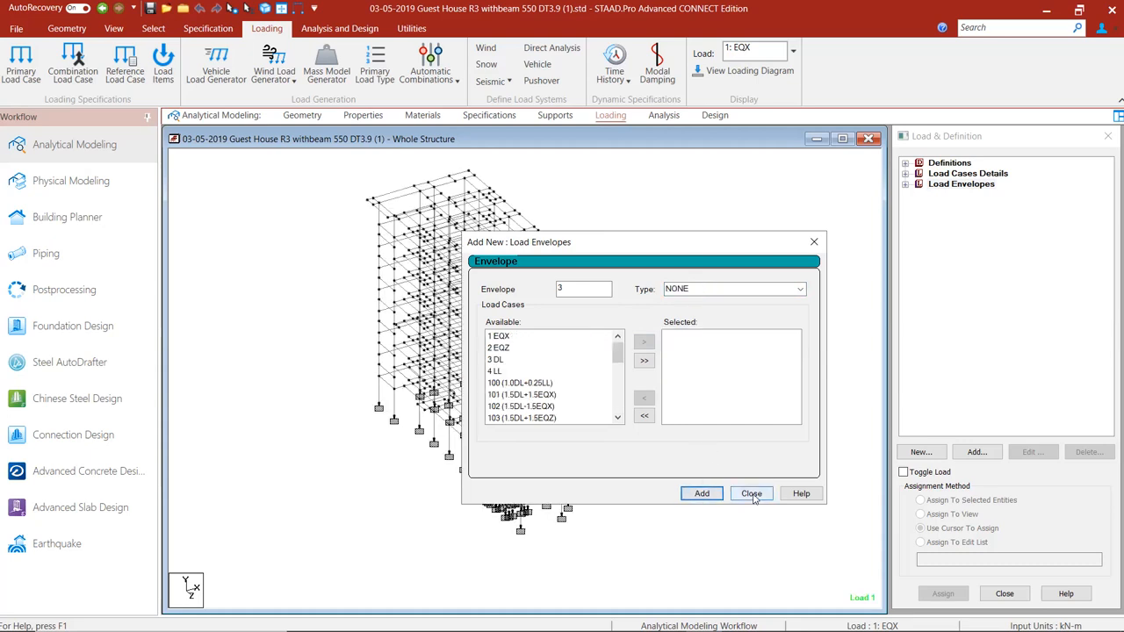
{"action": "left_click", "coordinate": [751, 493]}
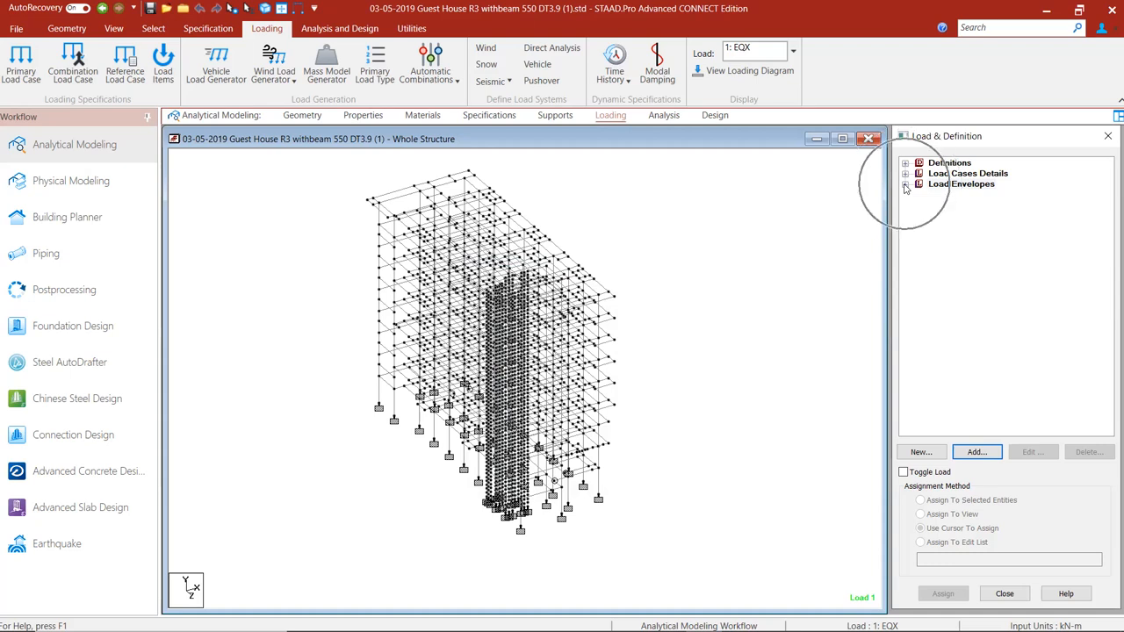
Show Envelope 1 and Envelope 2 in the load tree after PERFORM ANALYSIS PRINT ALL
{"action": "left_click", "coordinate": [906, 185]}
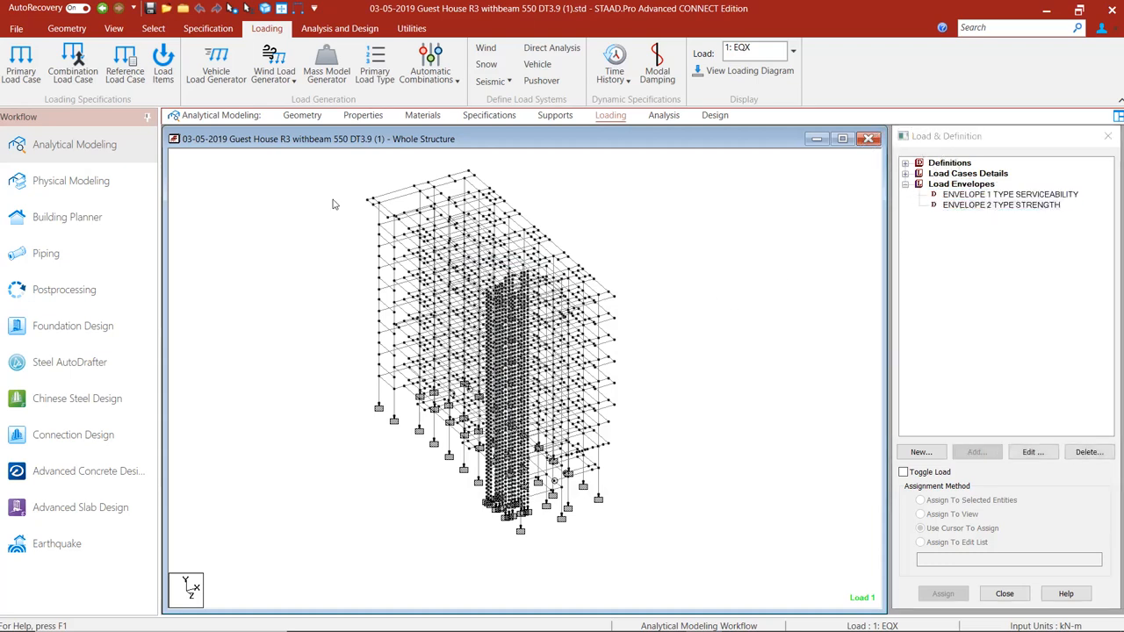
{"action": "left_click", "coordinate": [340, 28]}
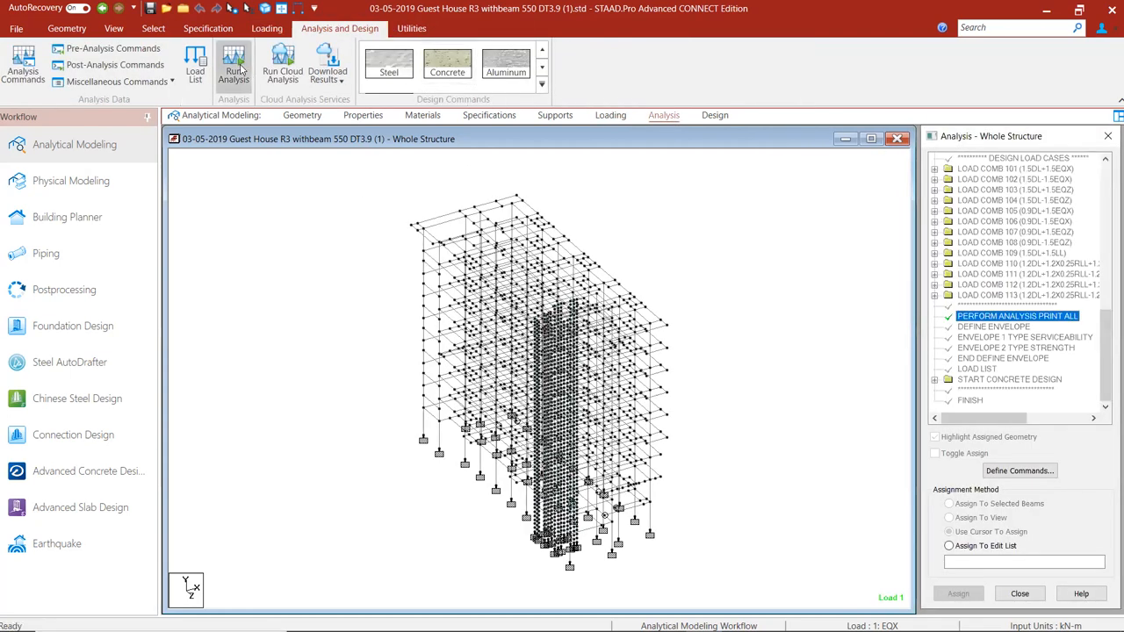
Run the analysis, saving the modified model, and enter Post Processing
{"action": "left_click", "coordinate": [233, 66]}
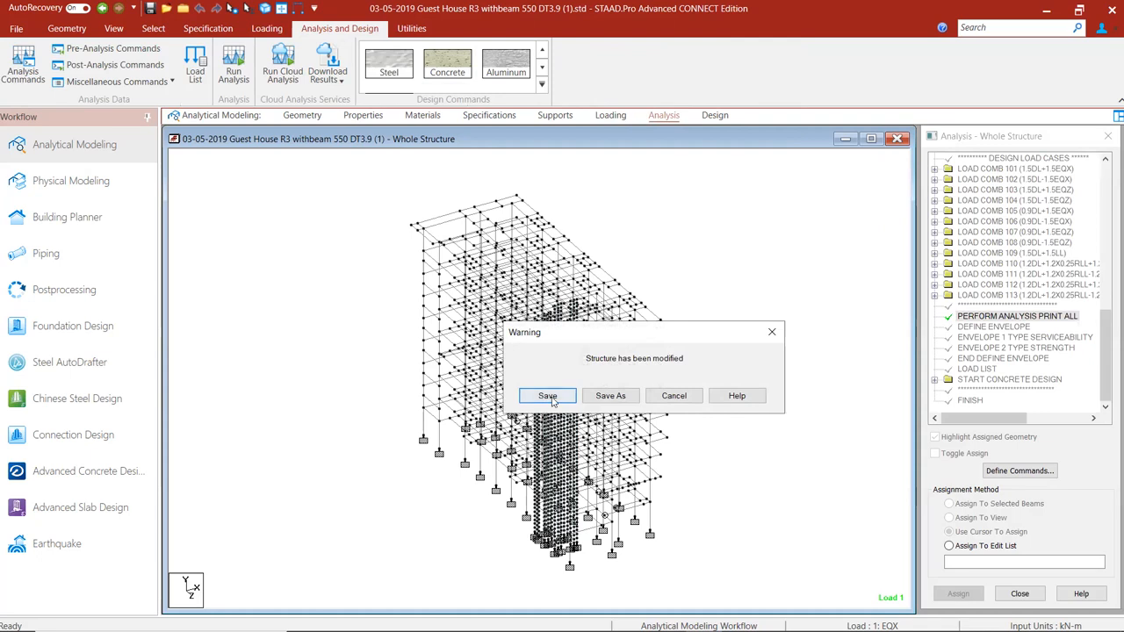
{"action": "left_click", "coordinate": [547, 395]}
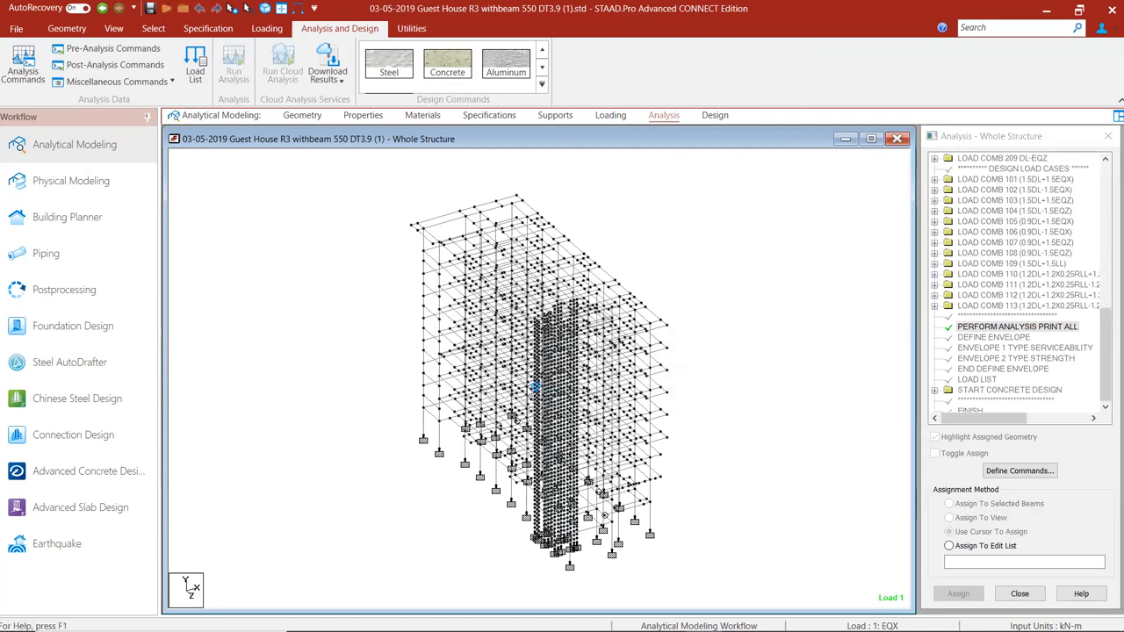
{"action": "left_click", "coordinate": [234, 63]}
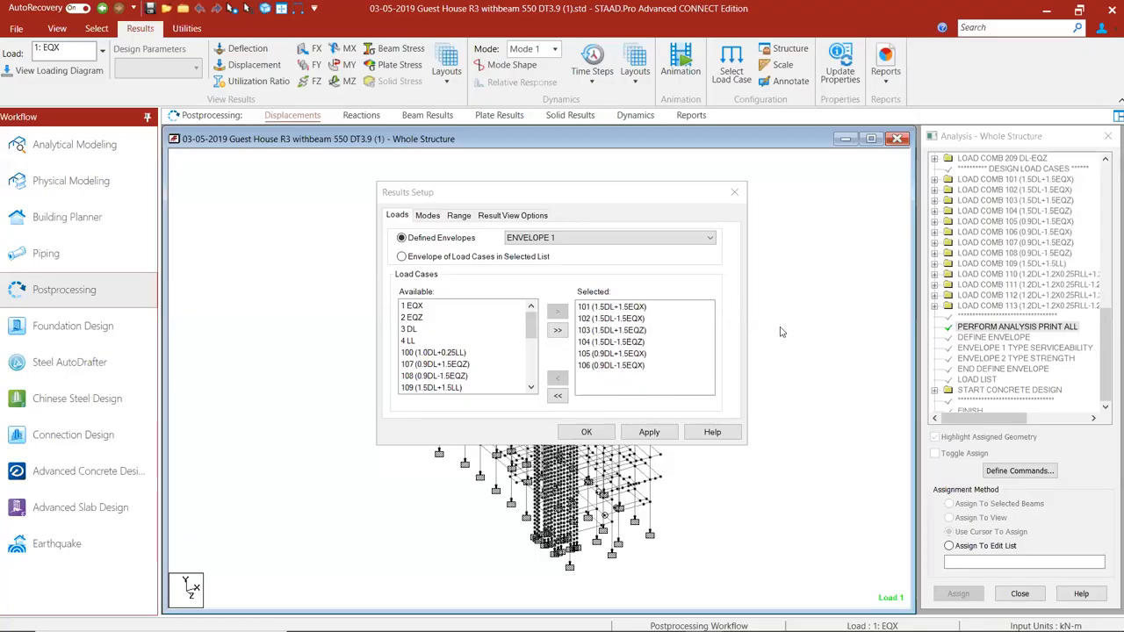
{"action": "mouse_move", "coordinate": [765, 430]}
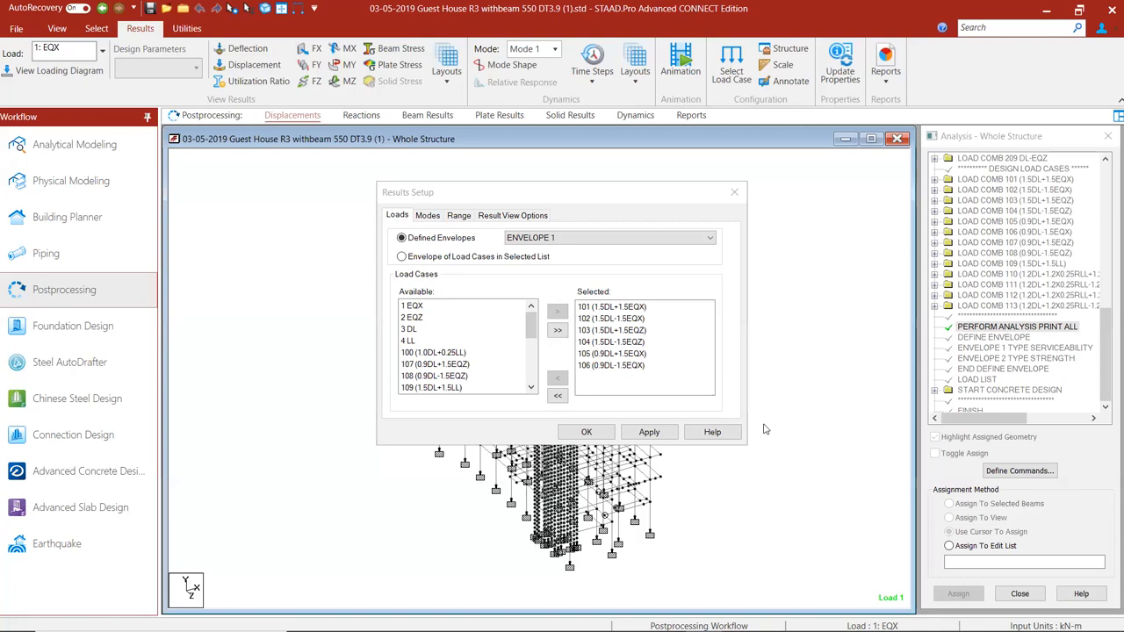
{"action": "mouse_move", "coordinate": [141, 434]}
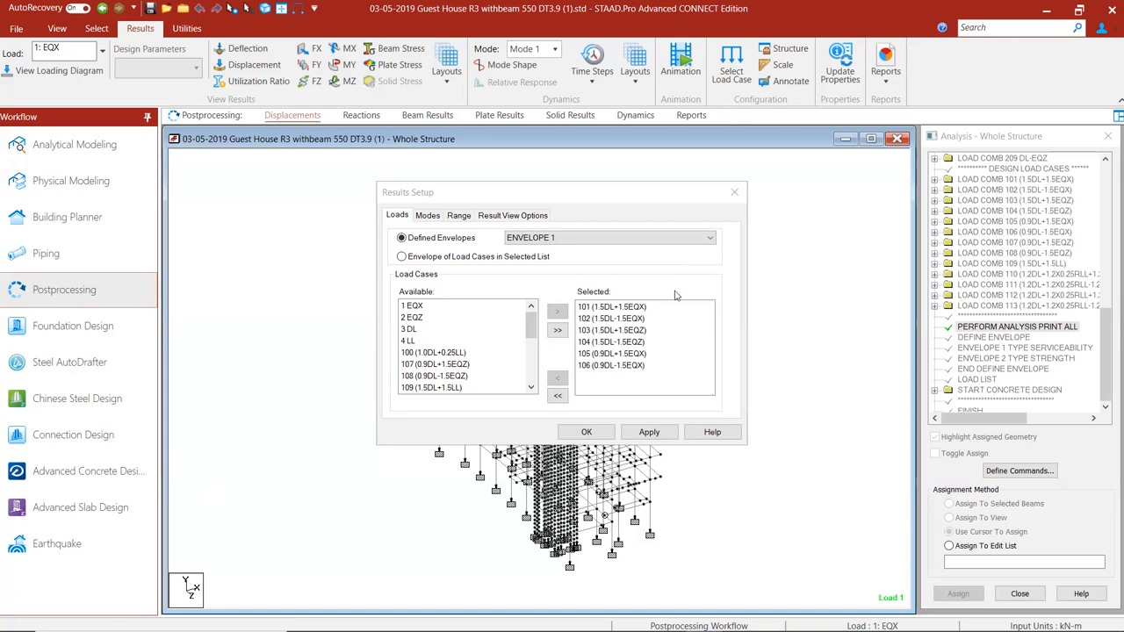
{"action": "mouse_move", "coordinate": [427, 238]}
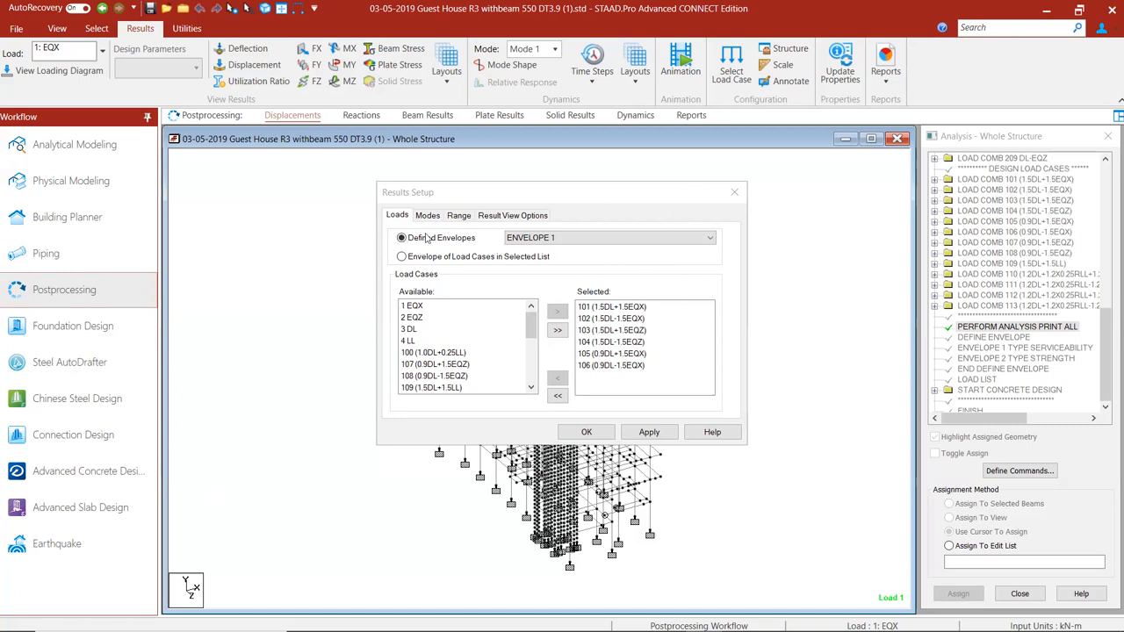
Choose Defined Envelopes in Results Setup and pick ENVELOPE 2 (cases 201–206)
{"action": "left_click", "coordinate": [401, 238]}
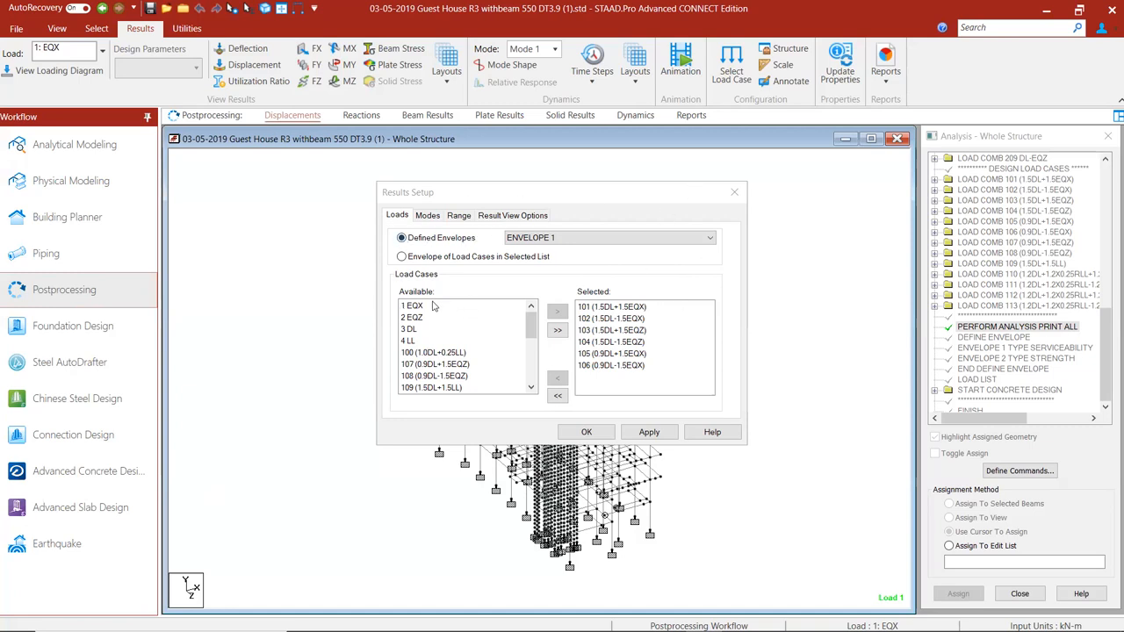
{"action": "mouse_move", "coordinate": [419, 344]}
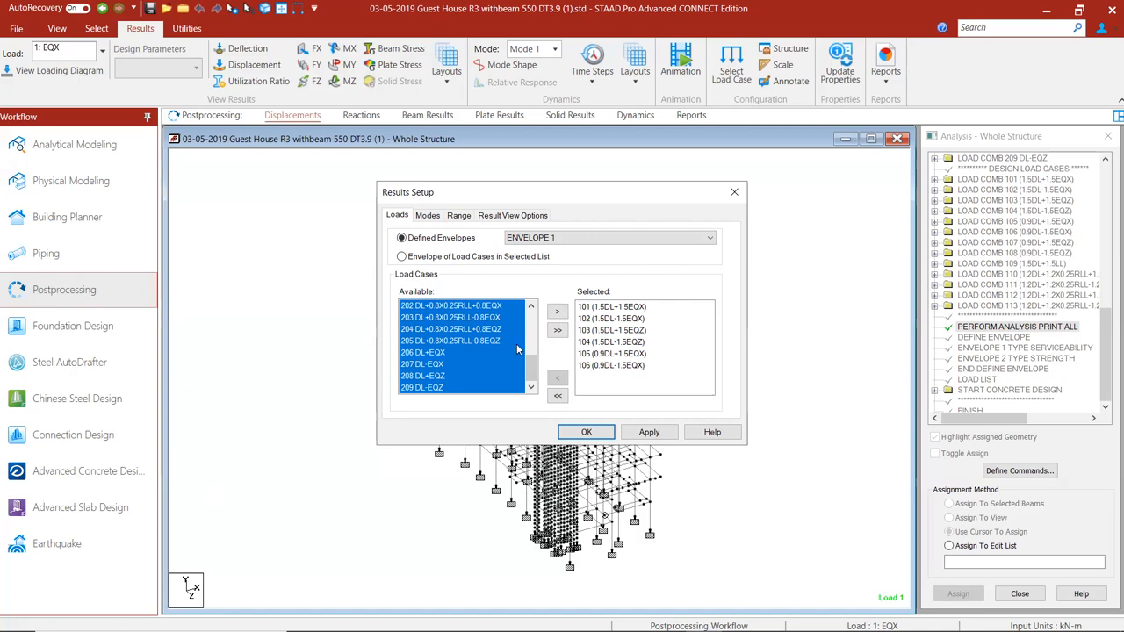
{"action": "left_click", "coordinate": [451, 341]}
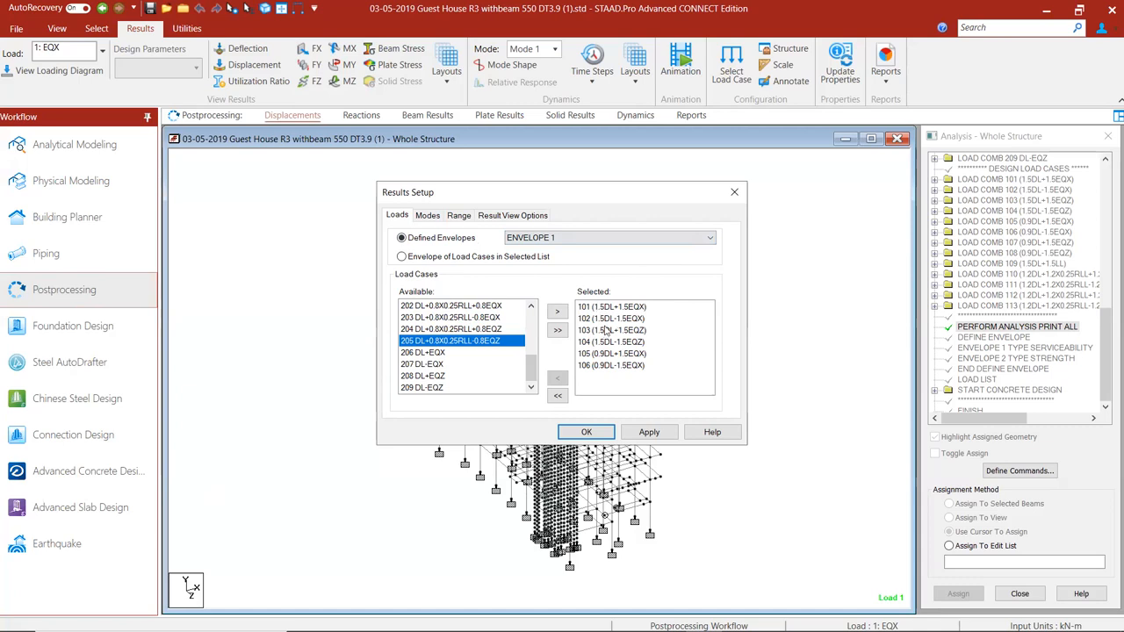
{"action": "mouse_move", "coordinate": [615, 369]}
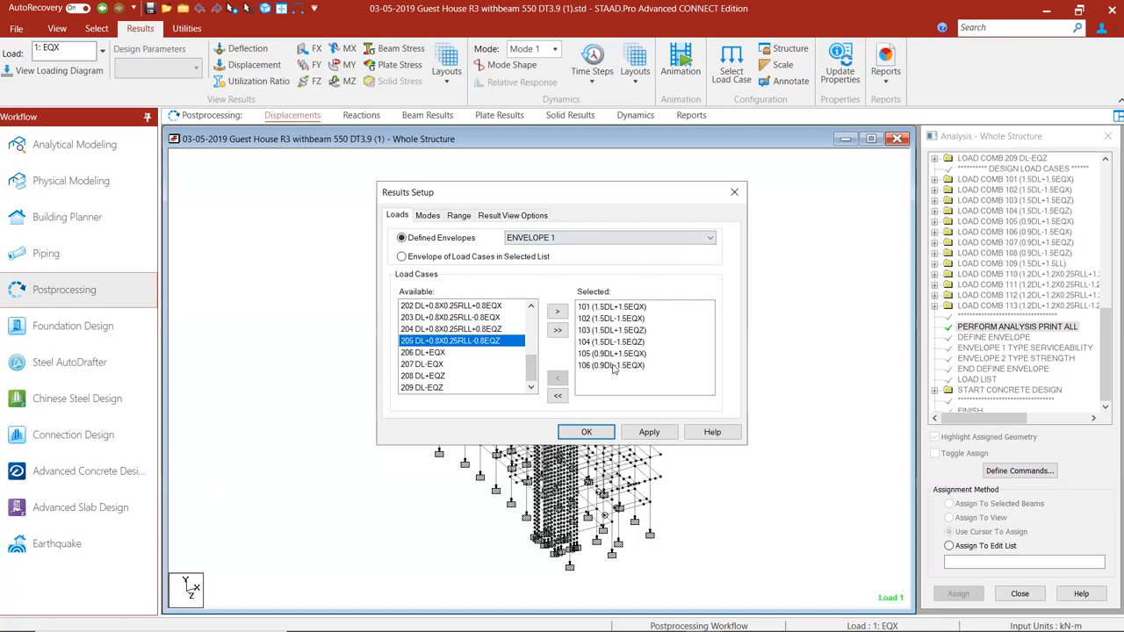
{"action": "left_click", "coordinate": [710, 237]}
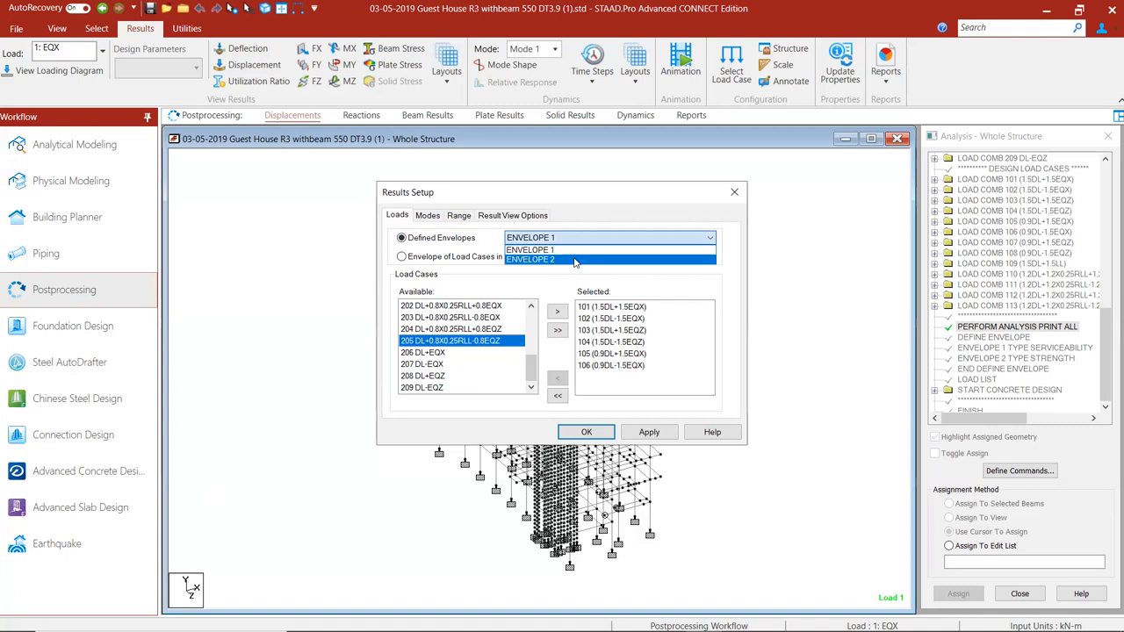
{"action": "left_click", "coordinate": [531, 259]}
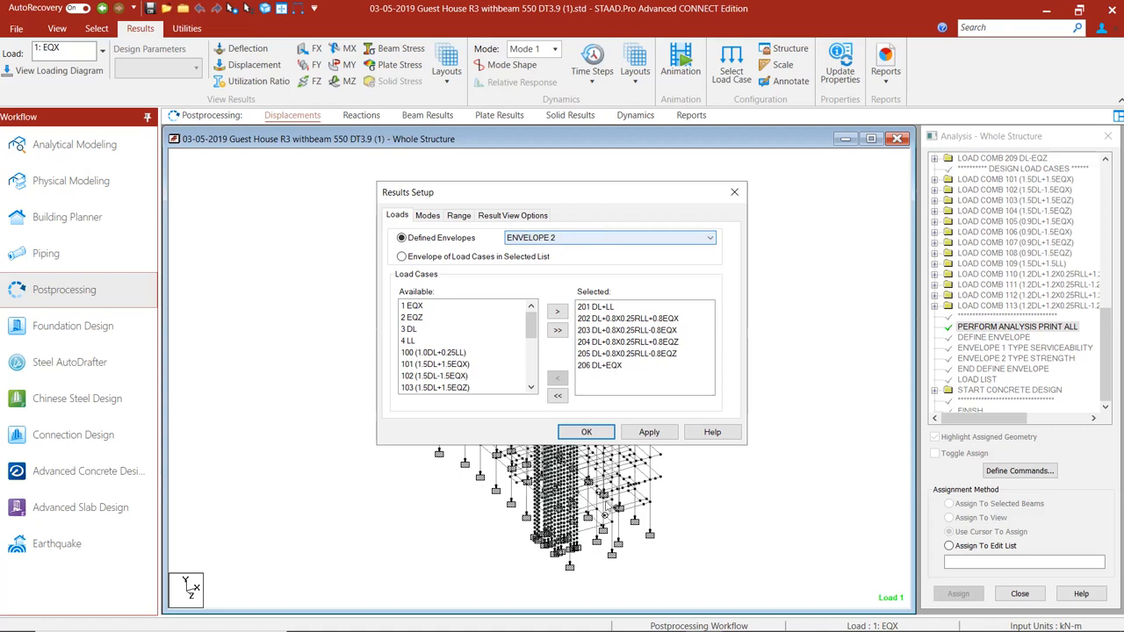
Apply Envelope 2 to show node and beam relative displacement tables, dismissing stray menus
{"action": "left_click", "coordinate": [586, 431]}
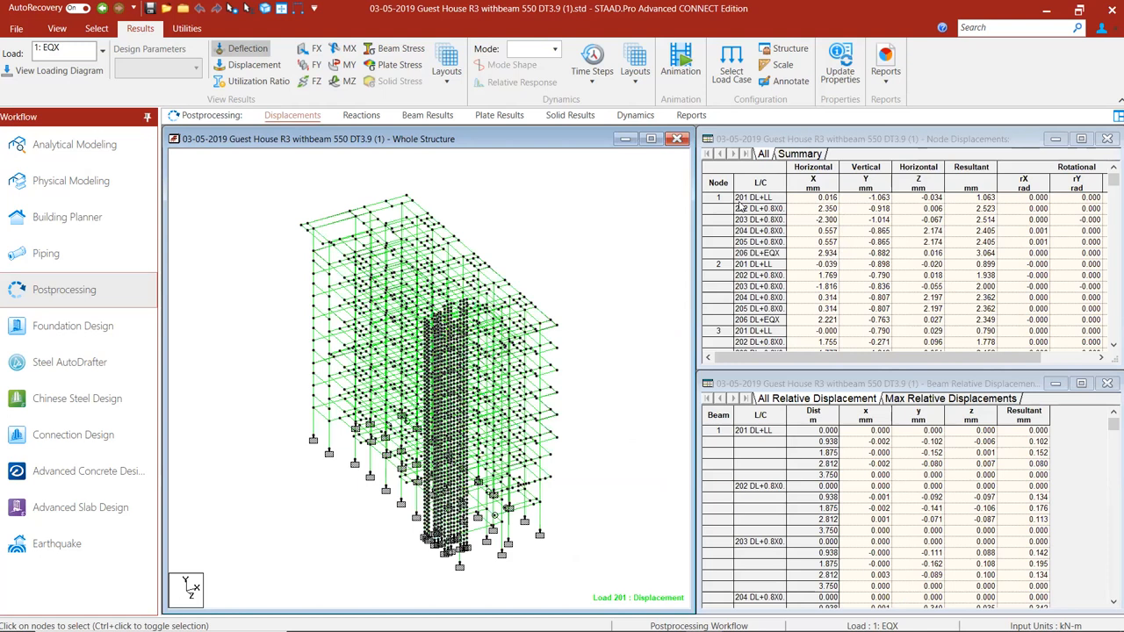
{"action": "mouse_move", "coordinate": [736, 166]}
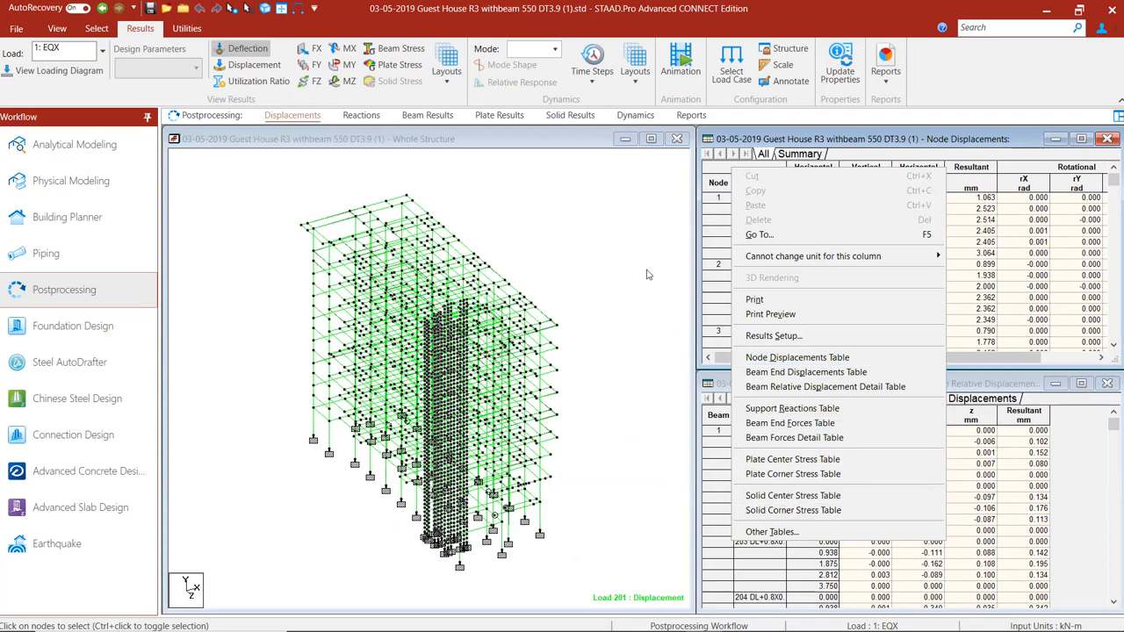
{"action": "left_click", "coordinate": [447, 62]}
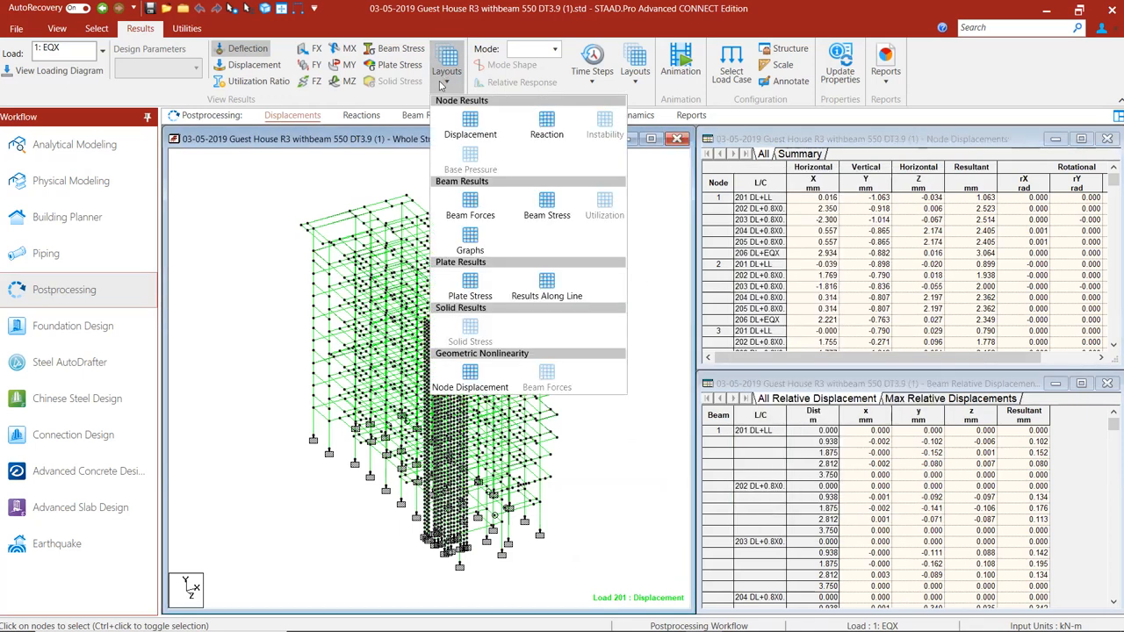
{"action": "mouse_move", "coordinate": [425, 285]}
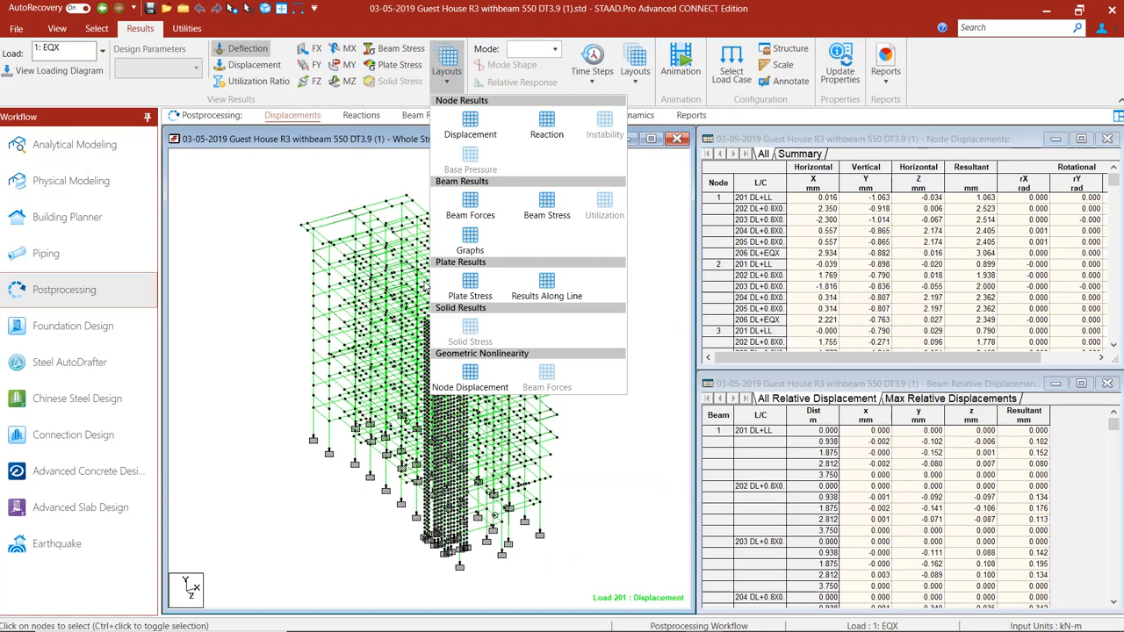
{"action": "left_click", "coordinate": [447, 66]}
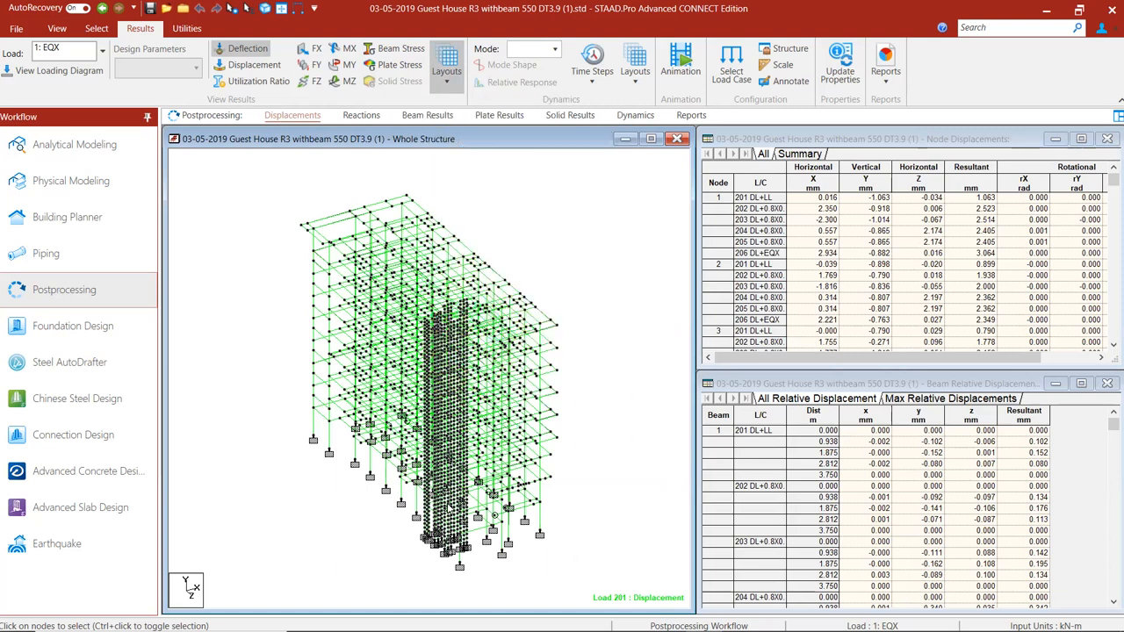